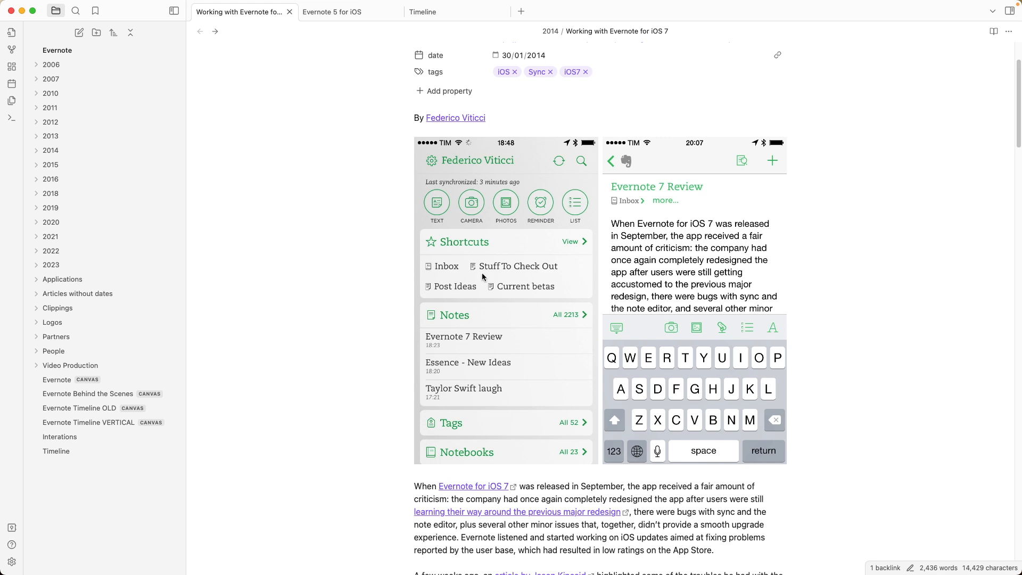
mouse_move(380, 362)
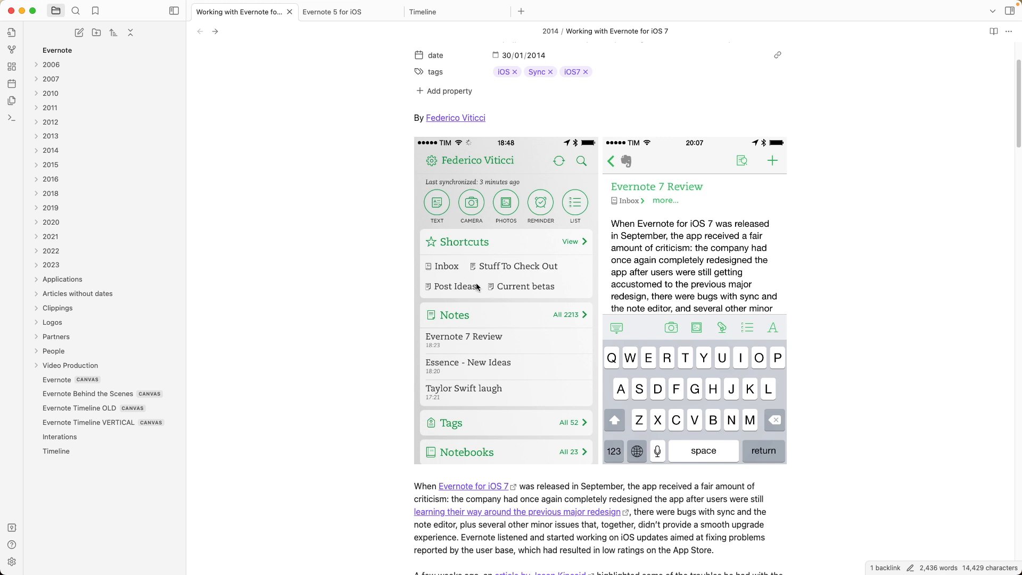
mouse_move(356, 359)
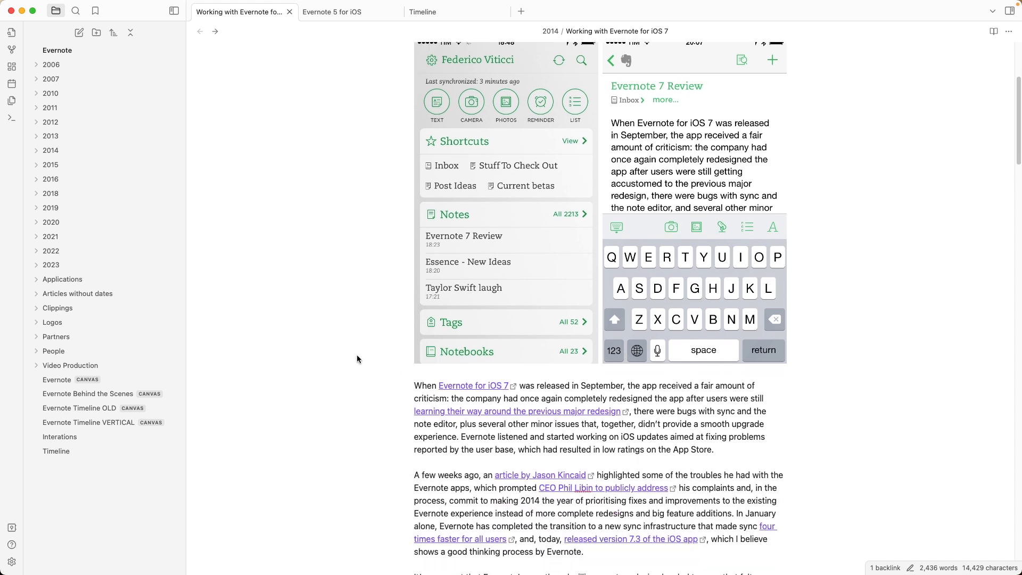
Scroll down the note and highlight the sentence starting 'I depend on Shortcuts'
scroll("down", 3)
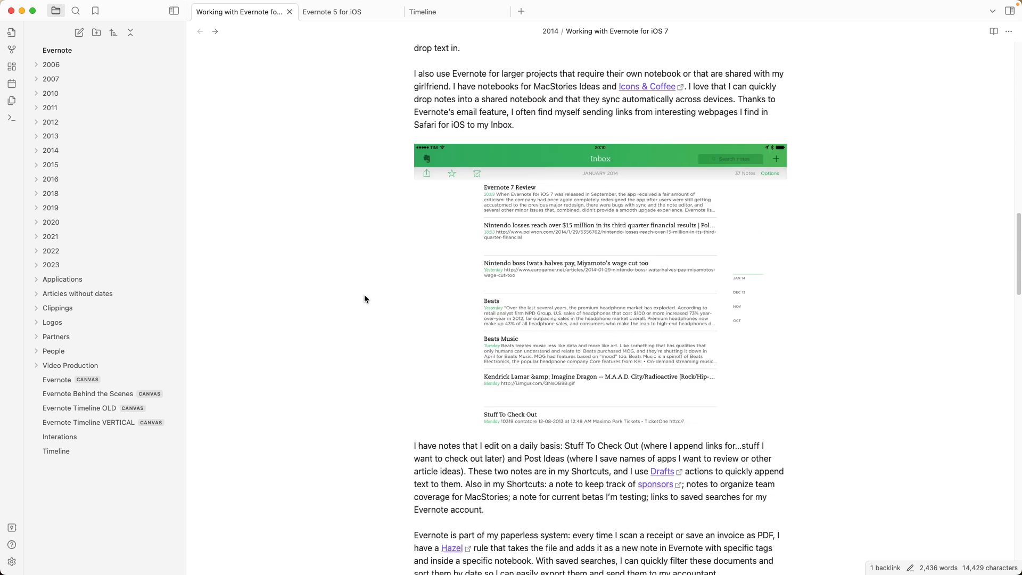
scroll("down", 3)
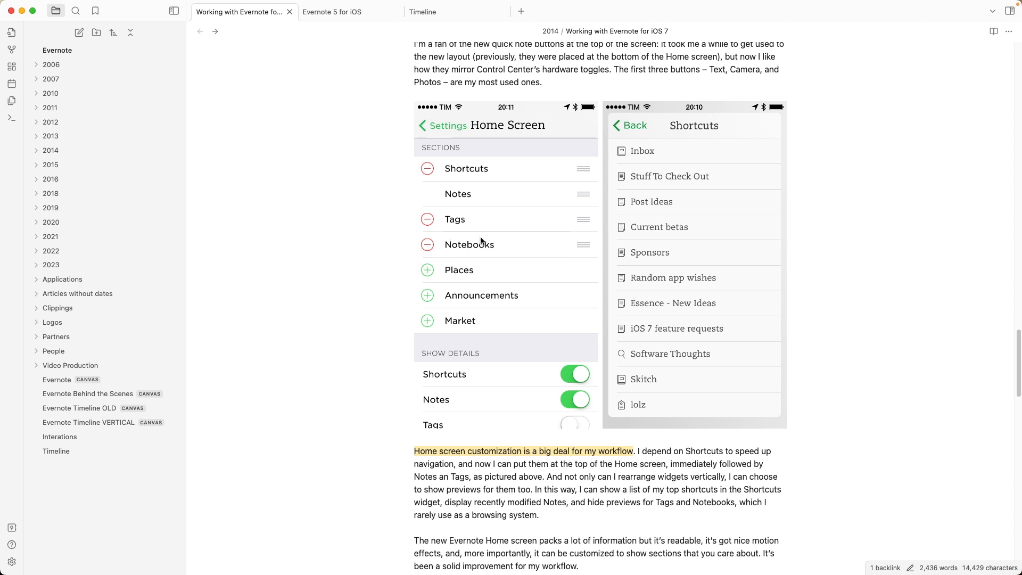
mouse_move(509, 161)
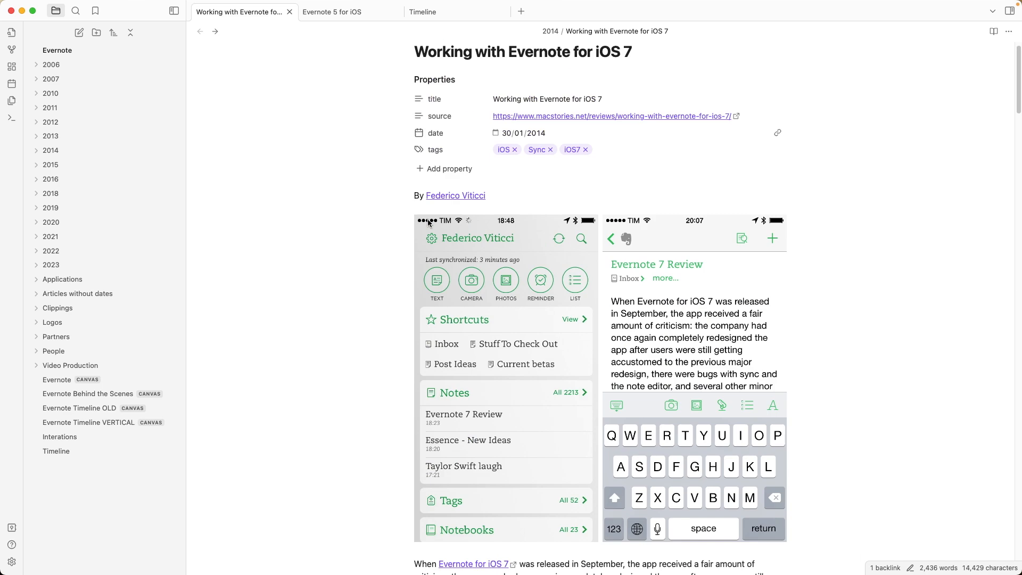
scroll("down", 3)
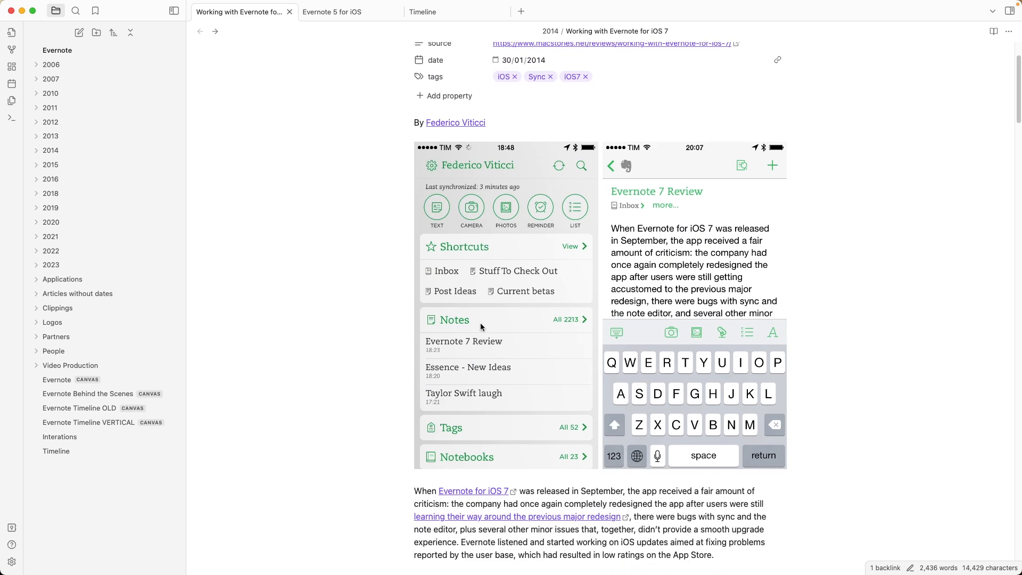
scroll("down", 3)
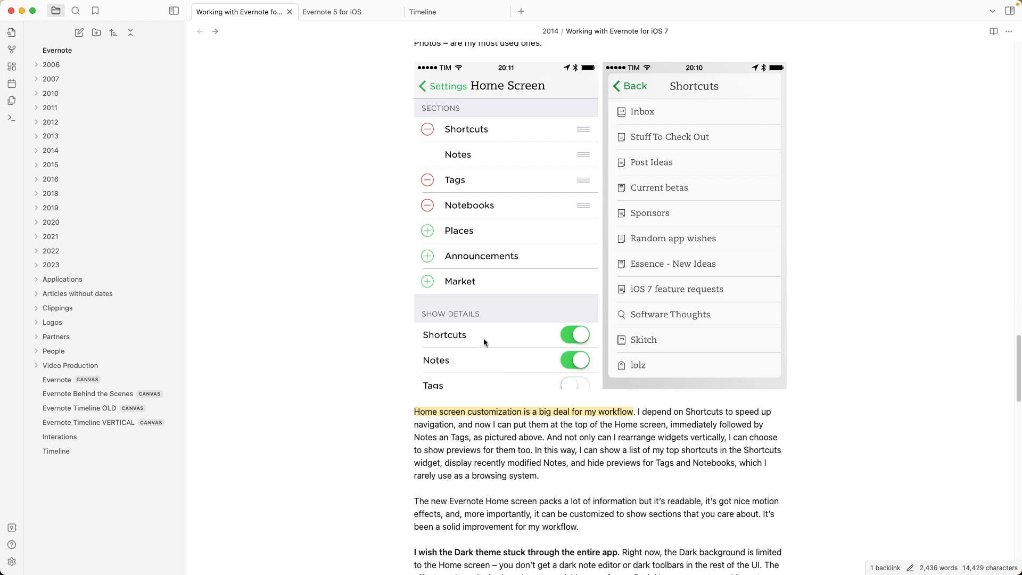
mouse_move(479, 326)
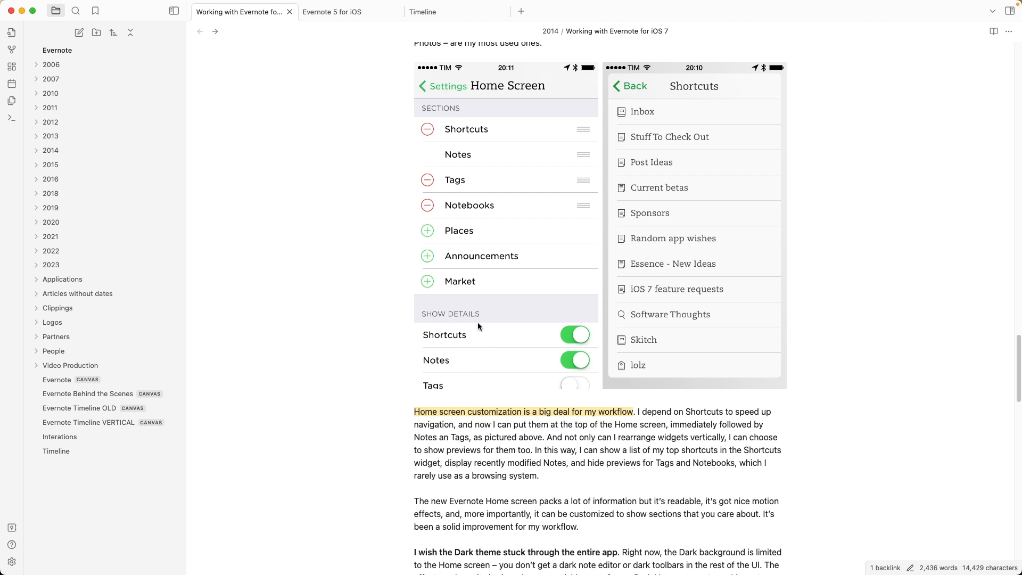
mouse_move(573, 340)
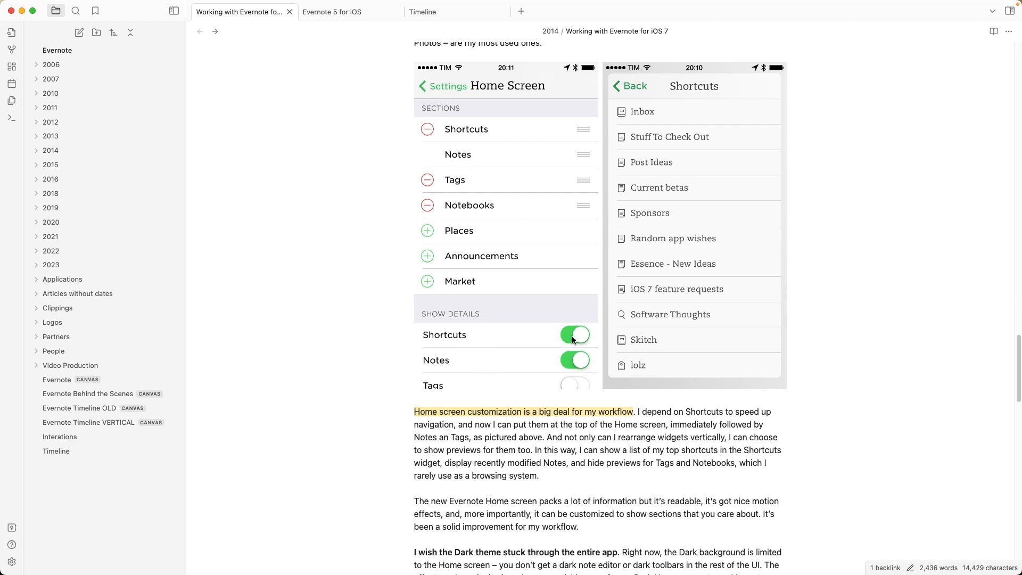
scroll("down", 3)
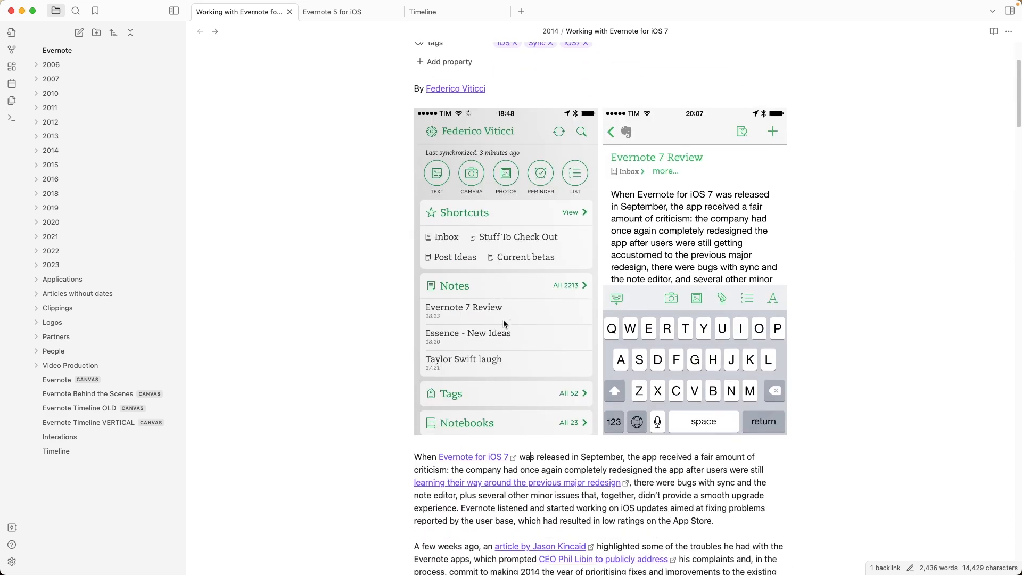
scroll("down", 3)
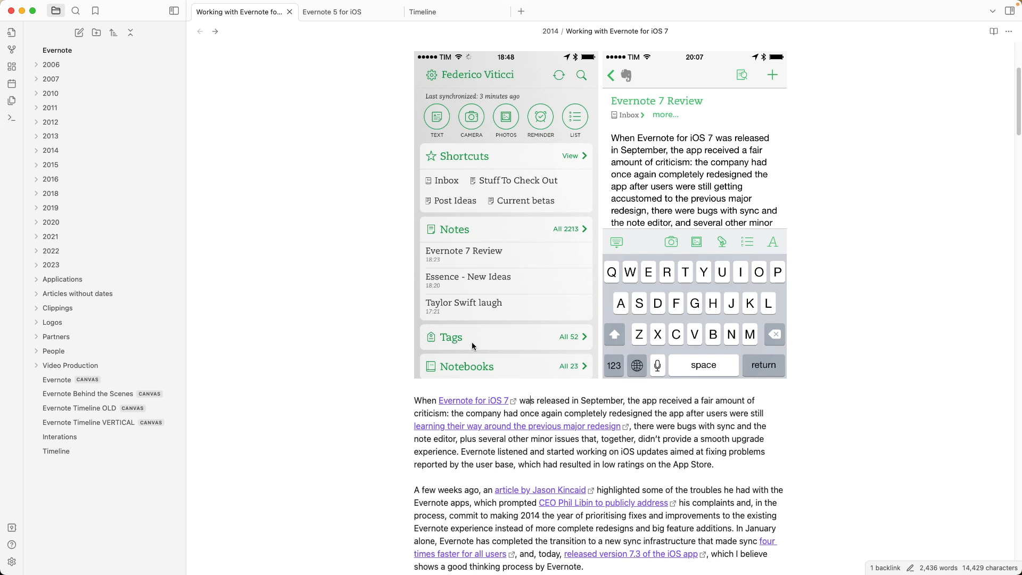
mouse_move(470, 341)
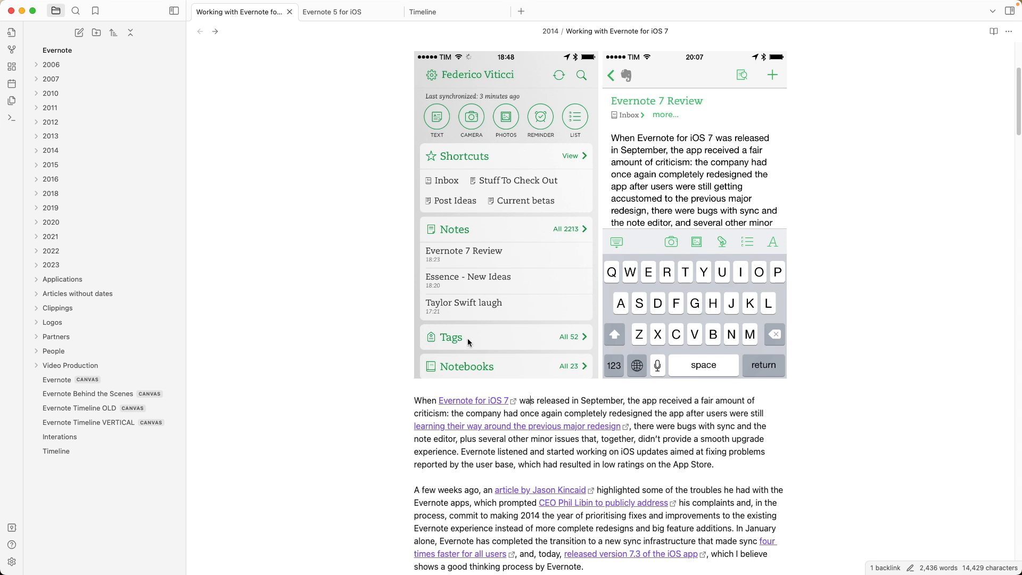
scroll("down", 3)
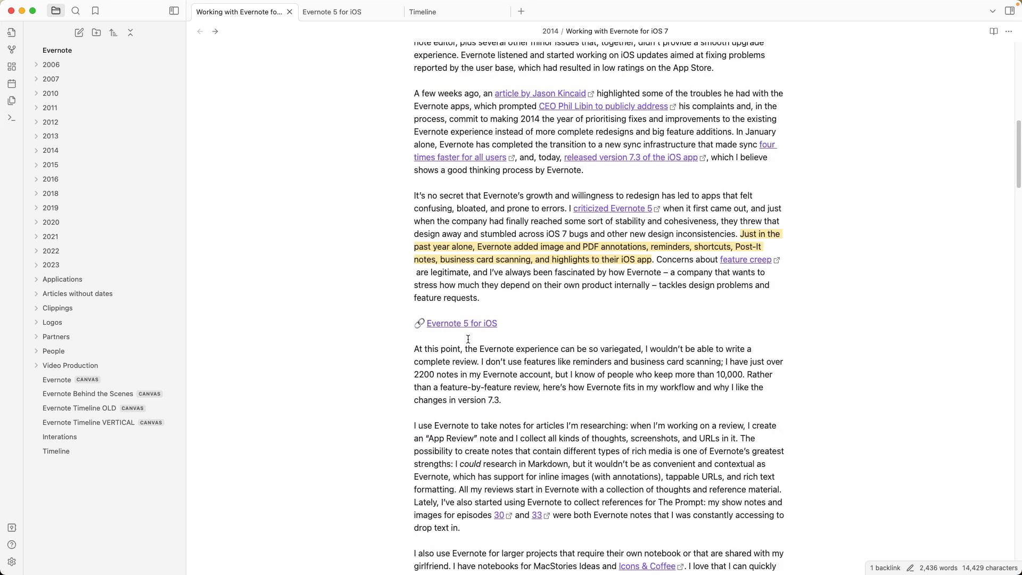
scroll("down", 3)
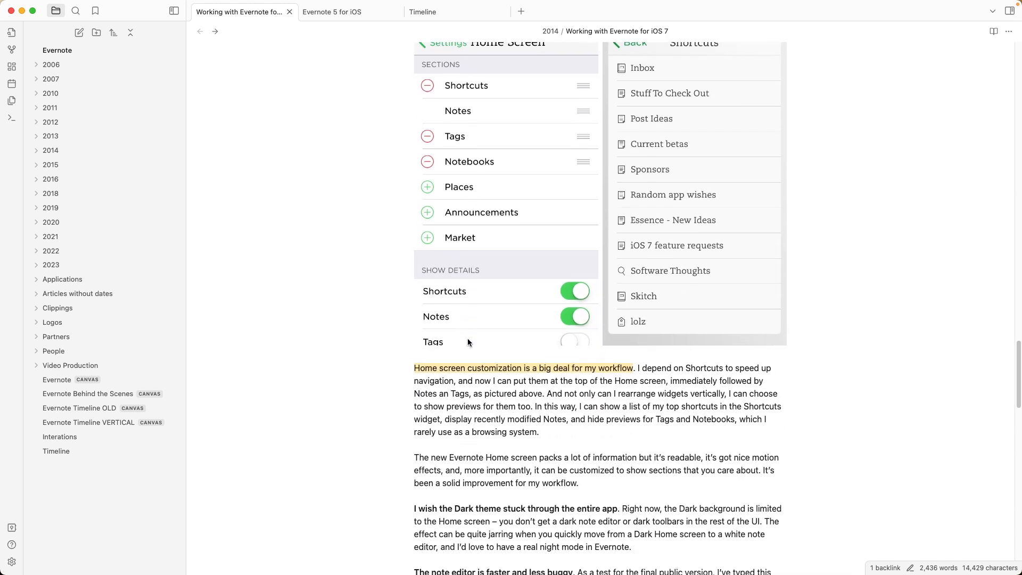
scroll("down", 3)
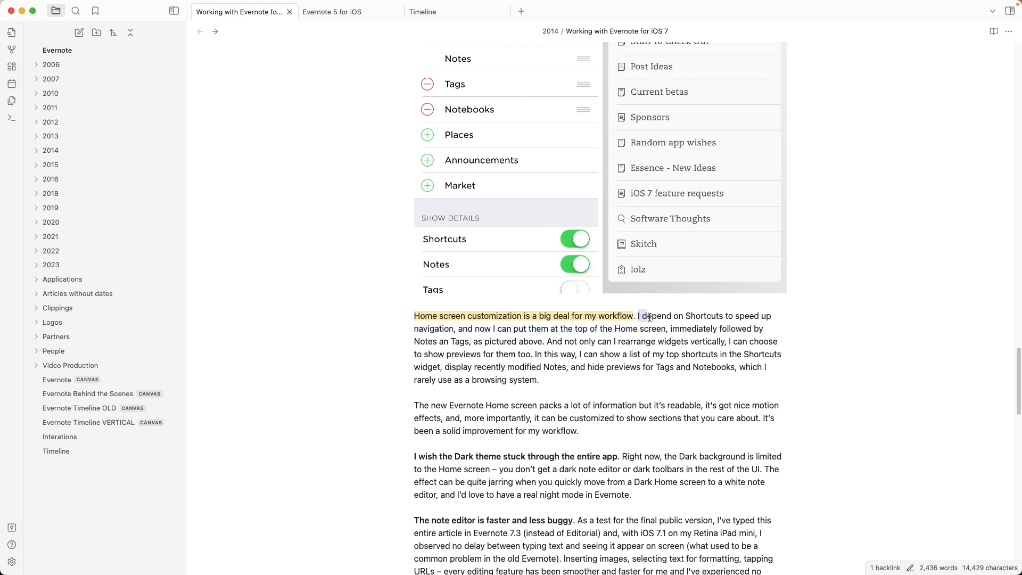
left_click_drag(638, 315, 769, 315)
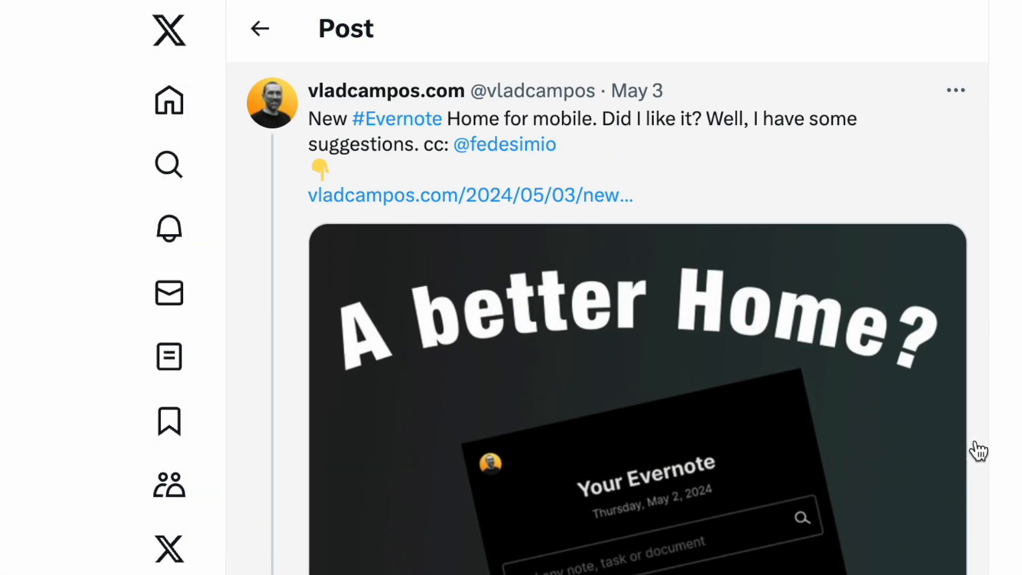
Continue down the note and select the passage around the 'customization' line
scroll("down", 3)
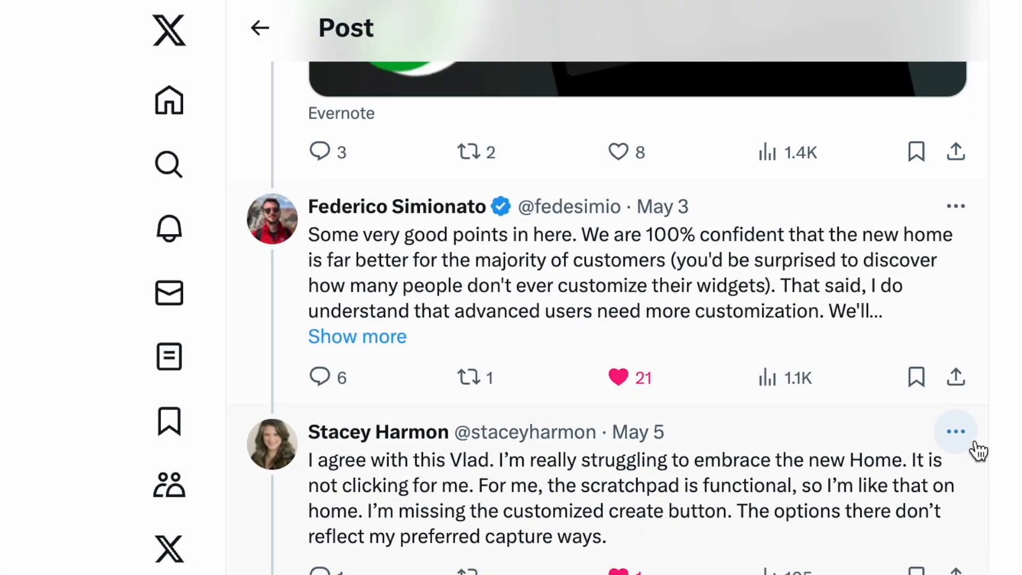
scroll("down", 3)
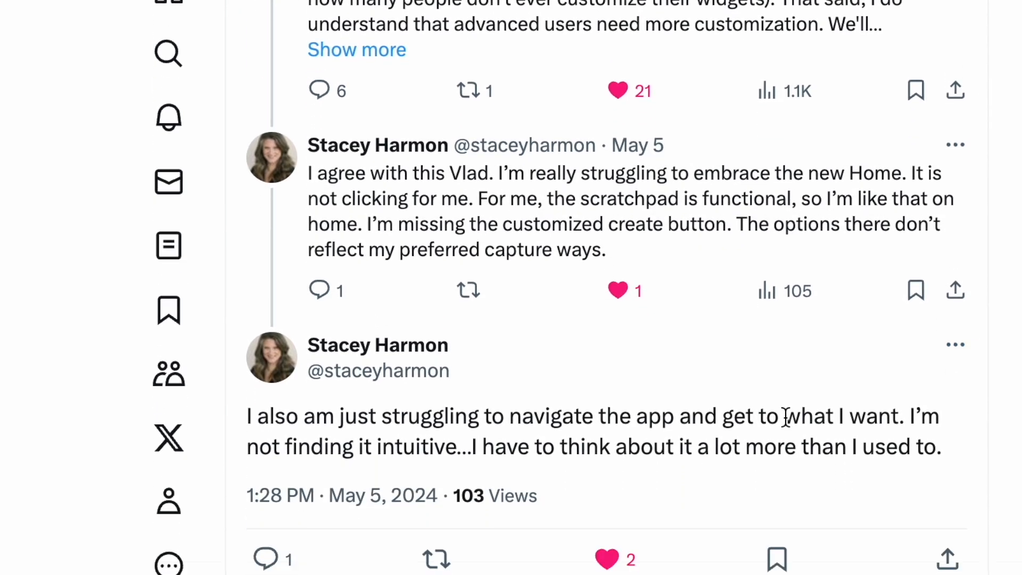
scroll("down", 3)
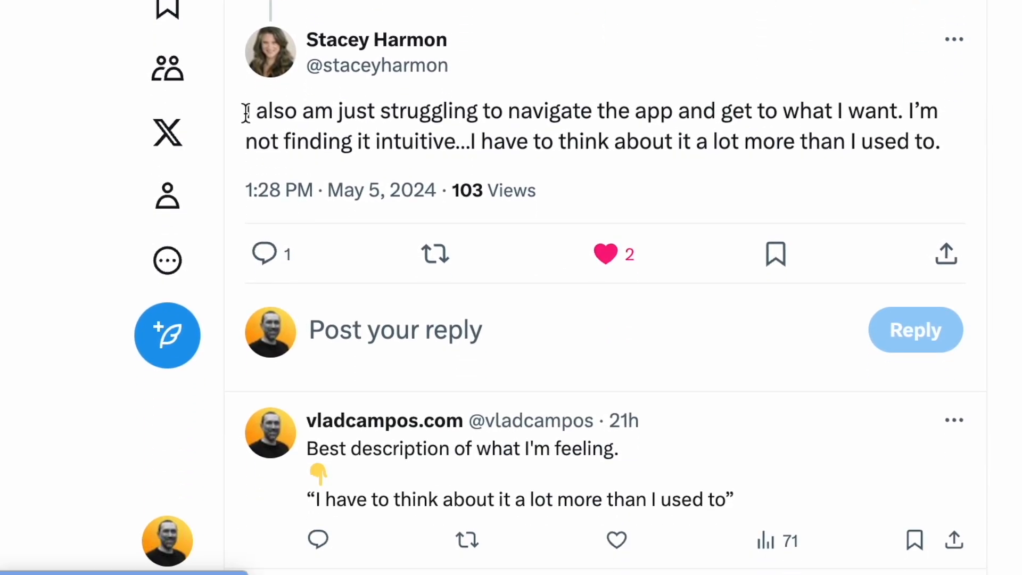
mouse_move(632, 99)
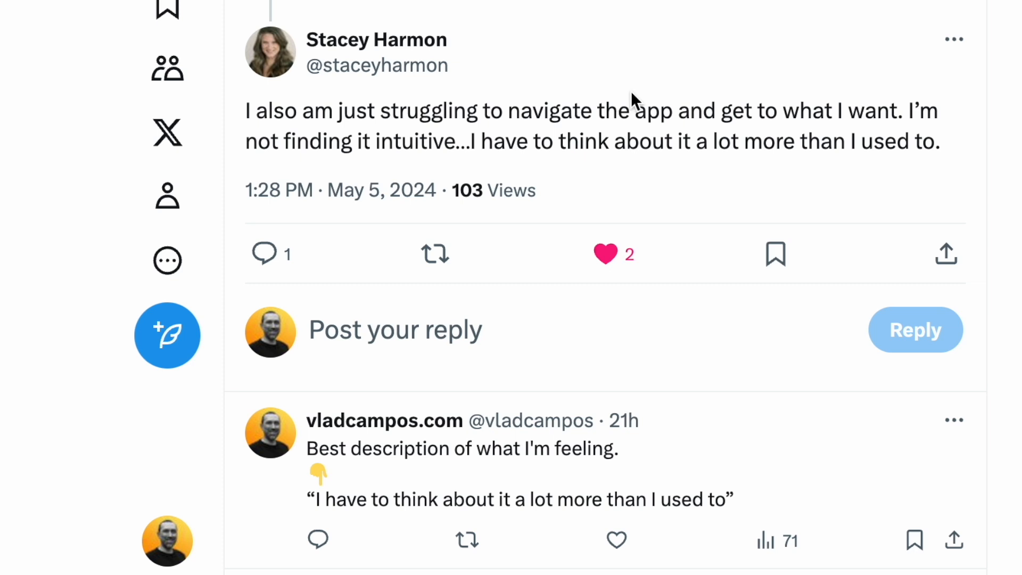
left_click_drag(248, 109, 918, 141)
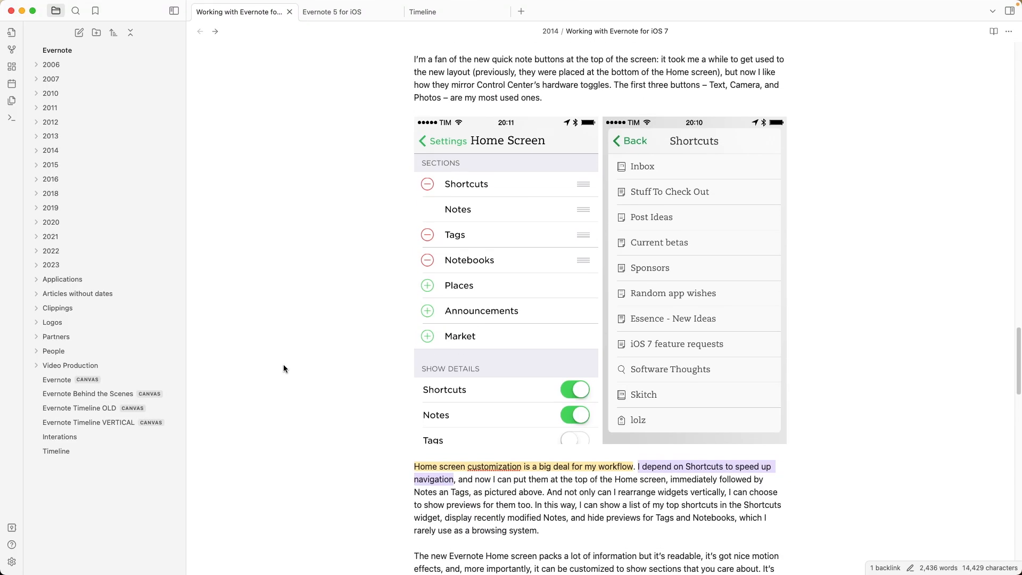
scroll("down", 3)
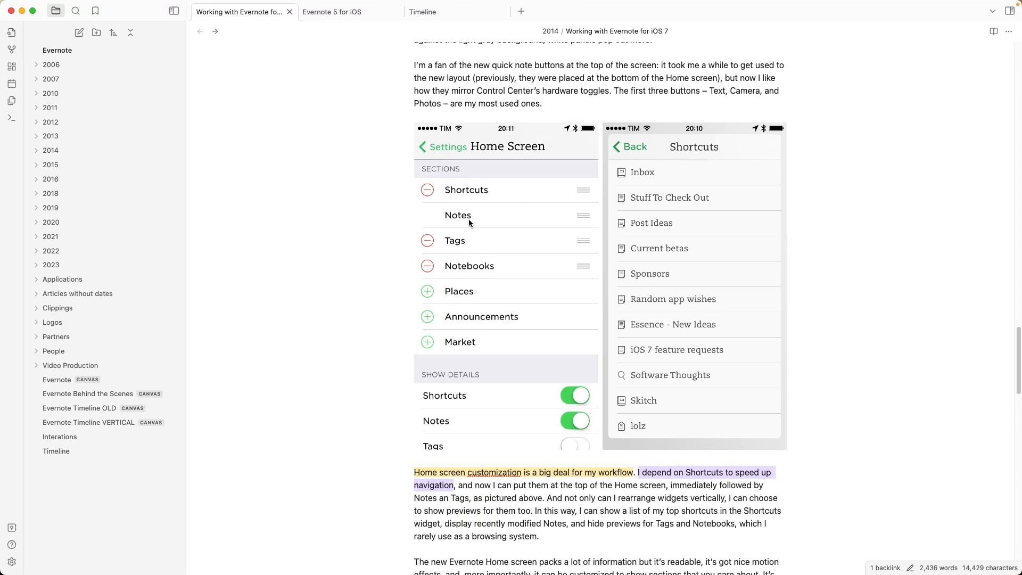
mouse_move(479, 226)
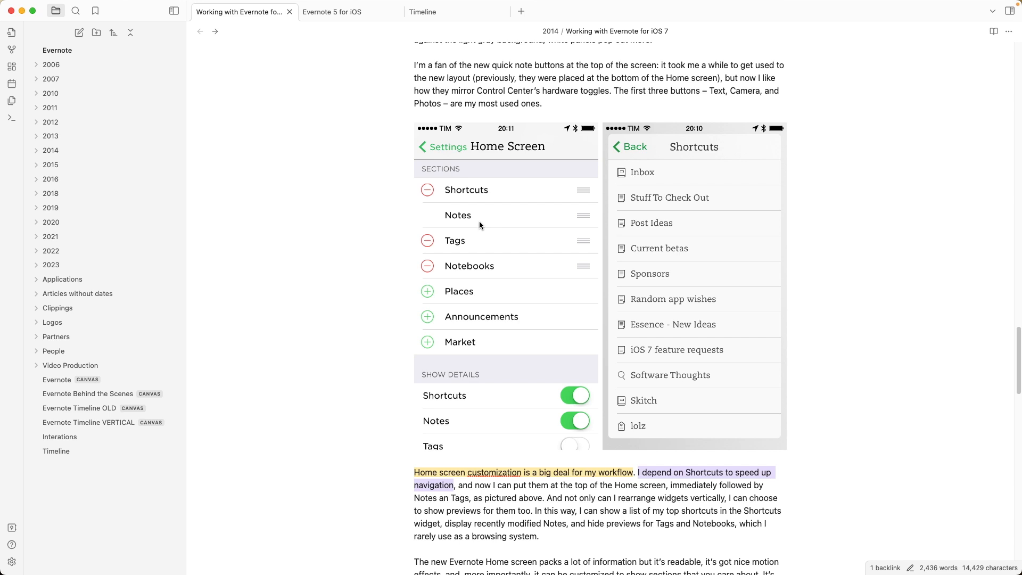
mouse_move(449, 221)
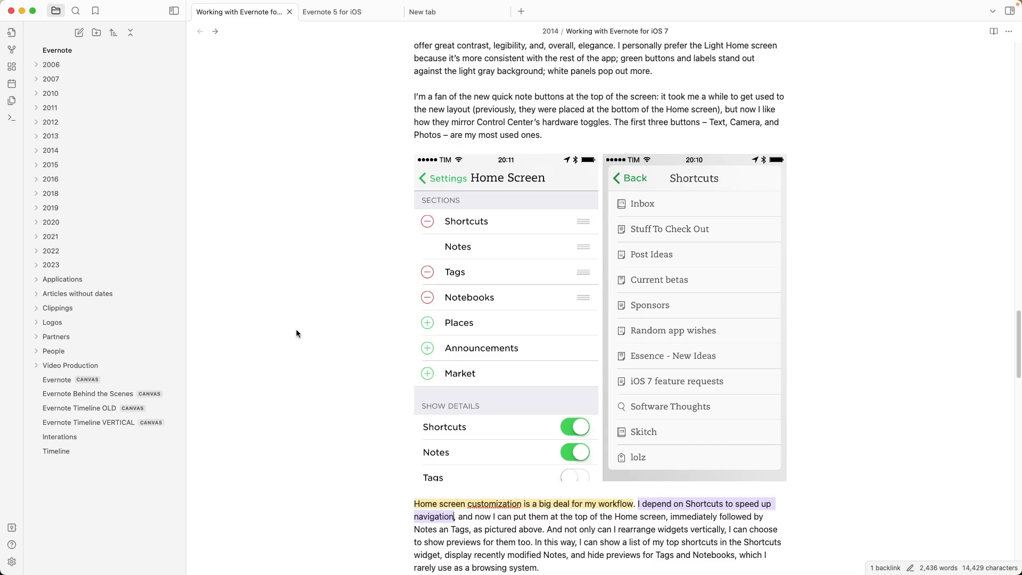
Expand the 2012 folder to view its files, then fold it so only year folders show
left_click(56, 378)
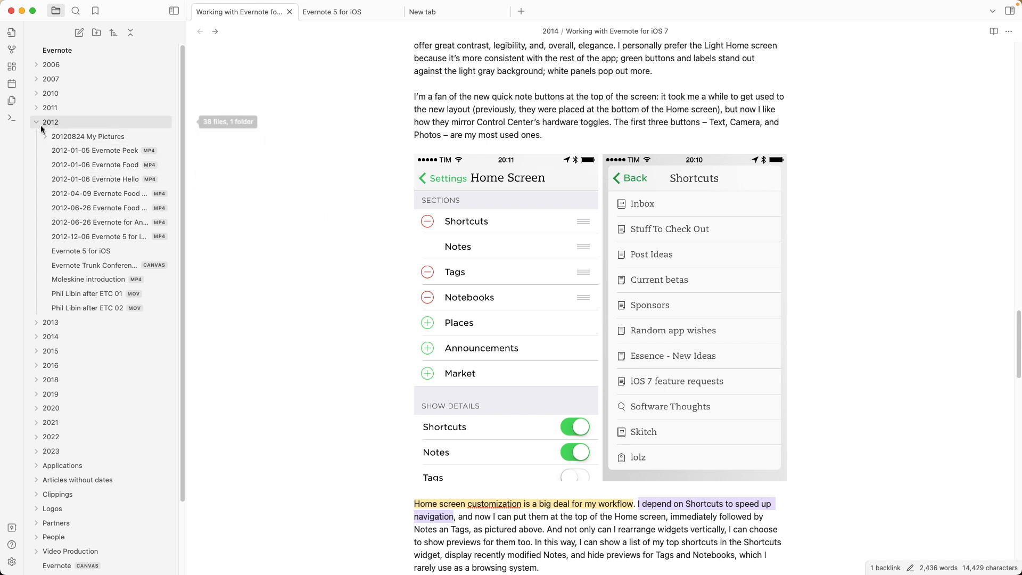
left_click(37, 121)
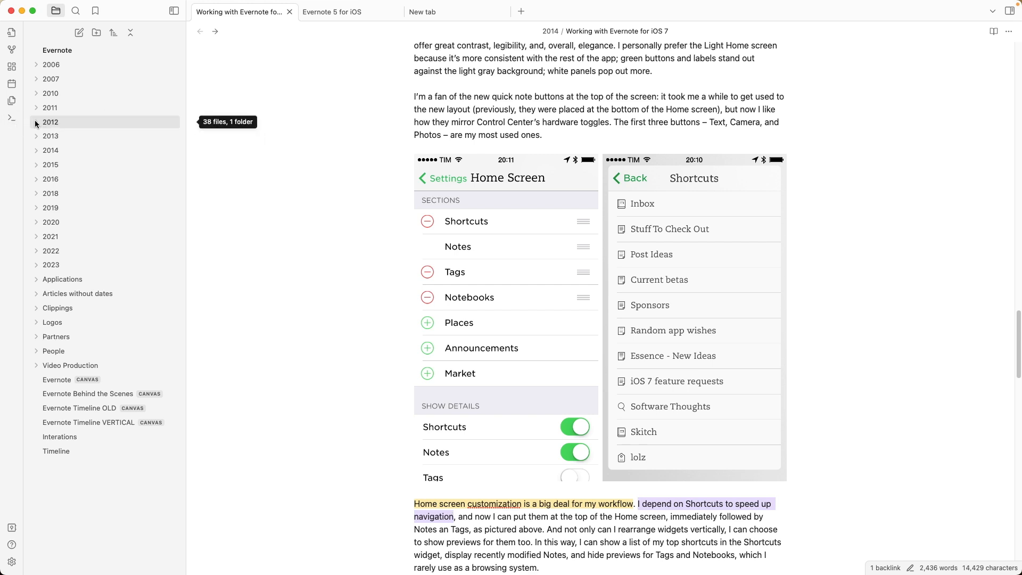
left_click(36, 121)
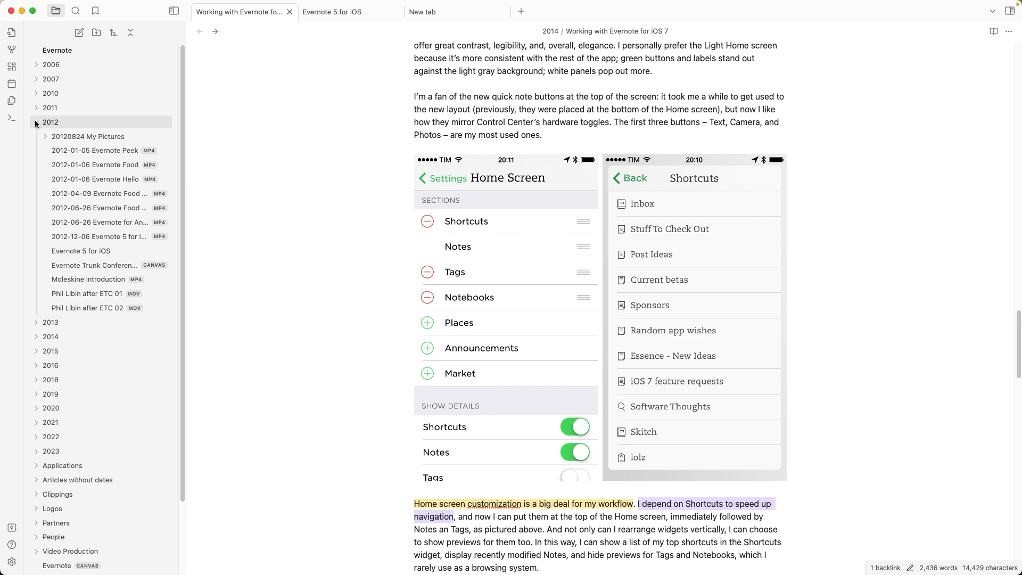
mouse_move(99, 194)
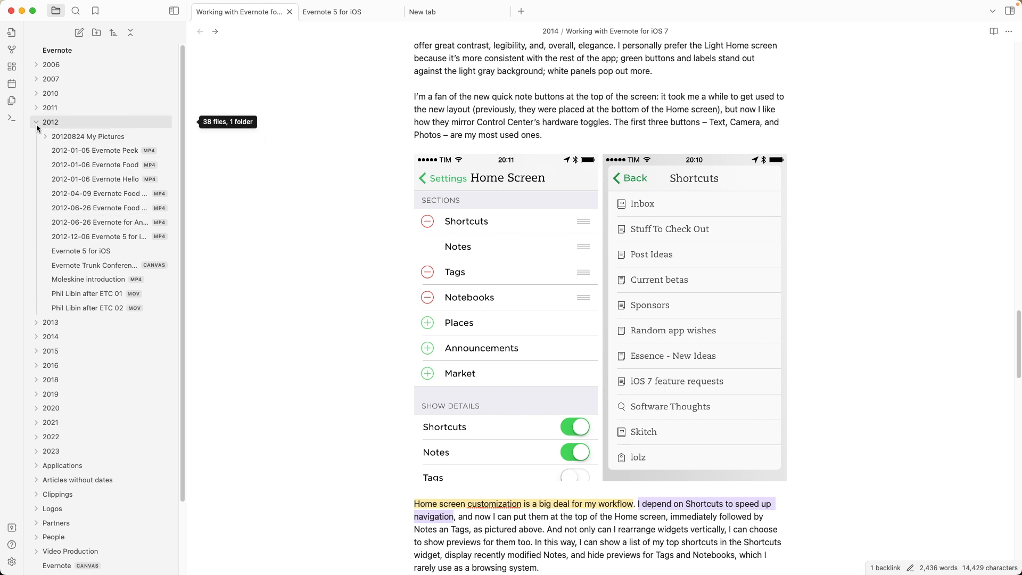
left_click(36, 124)
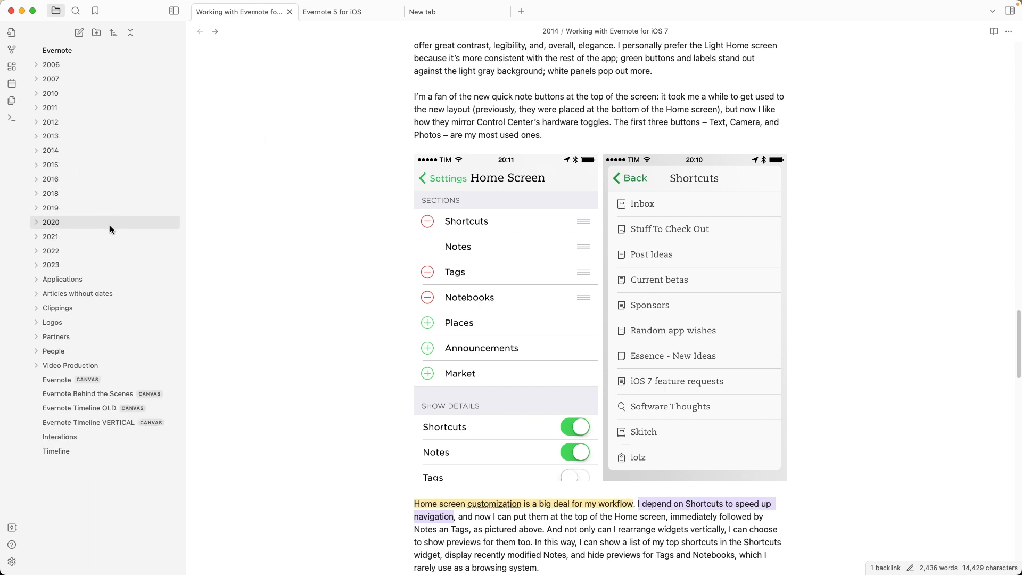
Browse the Evernote Timeline VERTICAL and OLD canvases, then land on the Evernote canvas
scroll("down", 3)
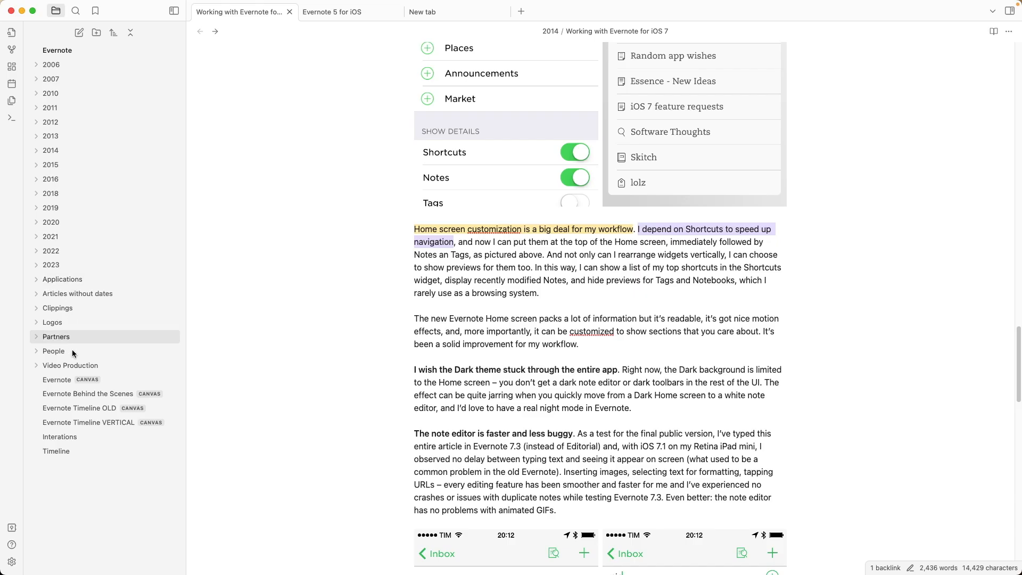
left_click(88, 423)
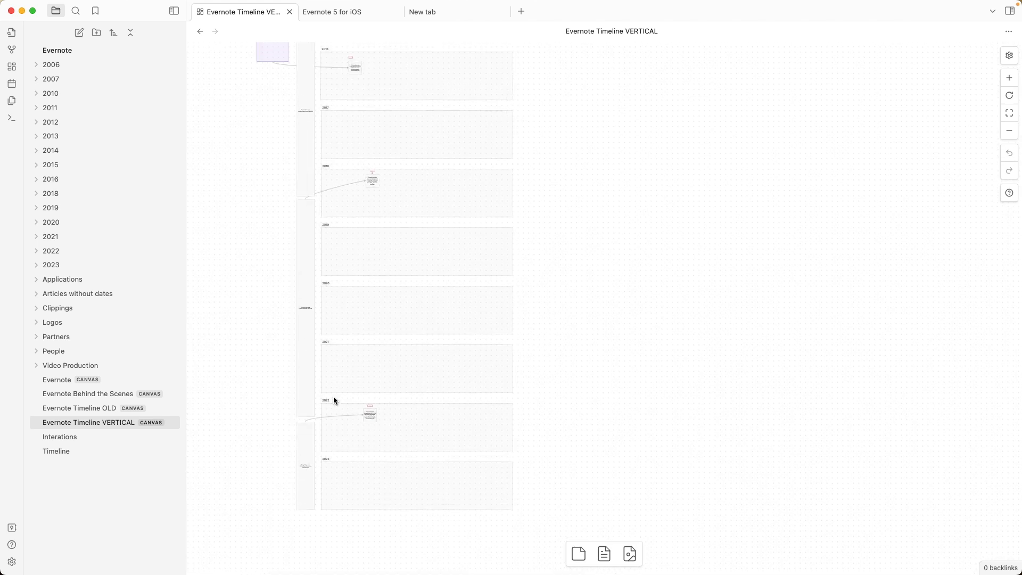
left_click(80, 407)
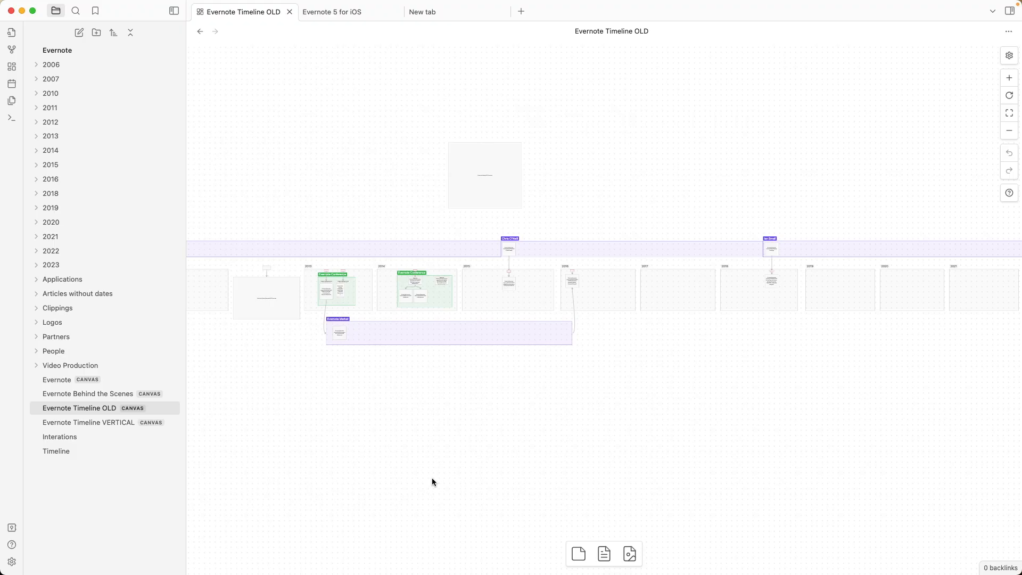
left_click(57, 379)
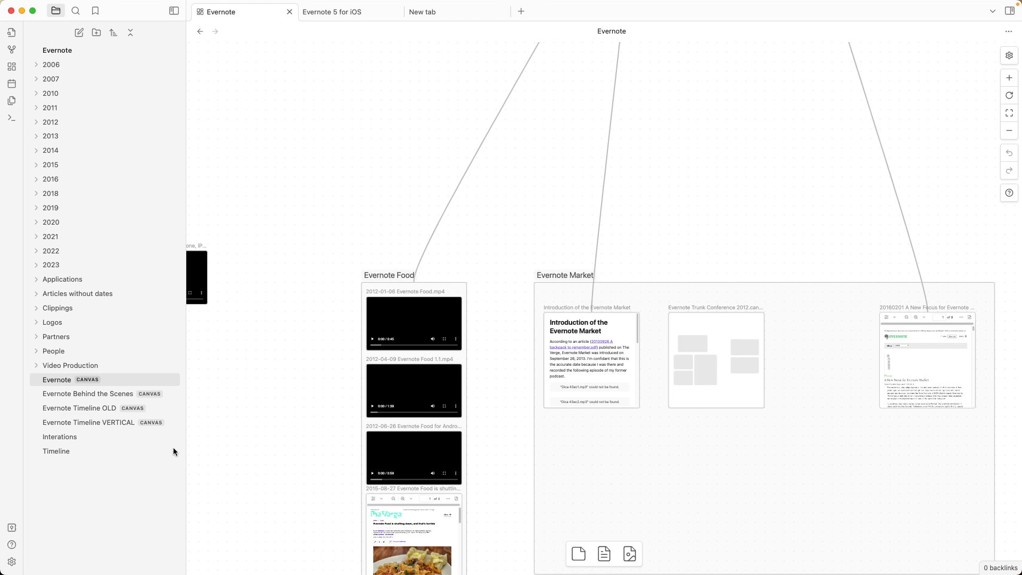
Open the Timeline note and scroll to the embedded Evernote Trunk Conference 2012 canvas
left_click(57, 450)
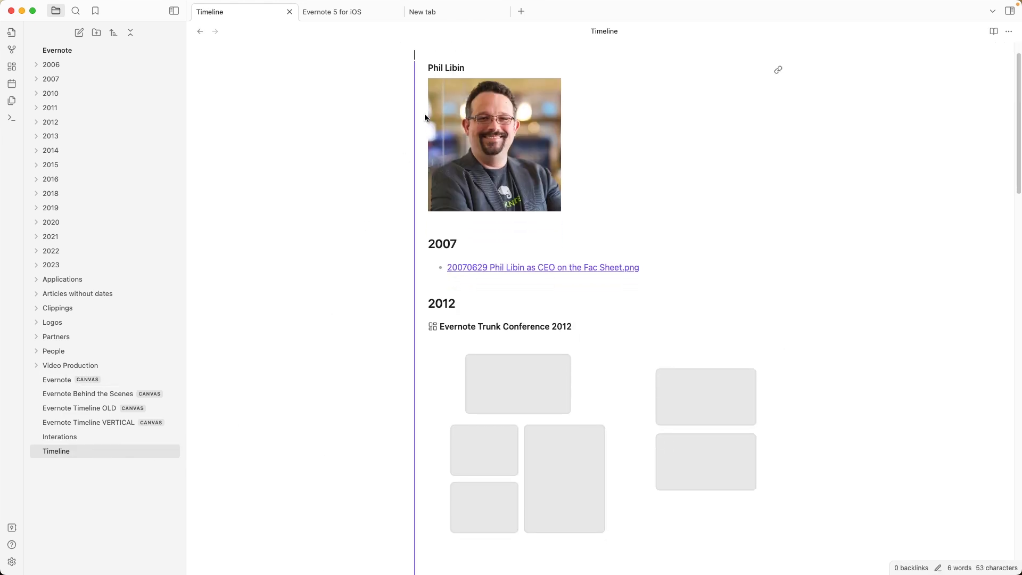
scroll("down", 3)
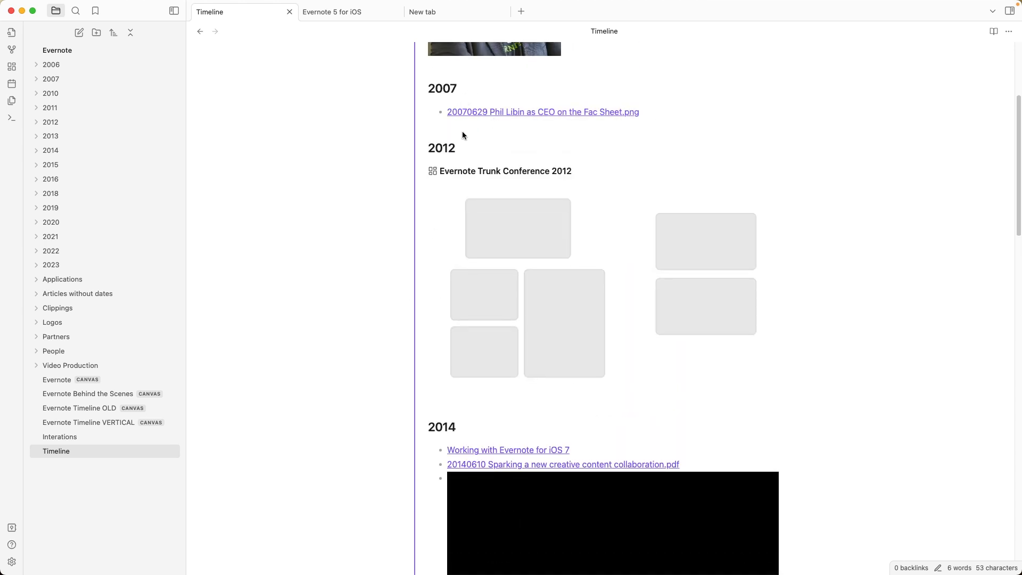
scroll("down", 3)
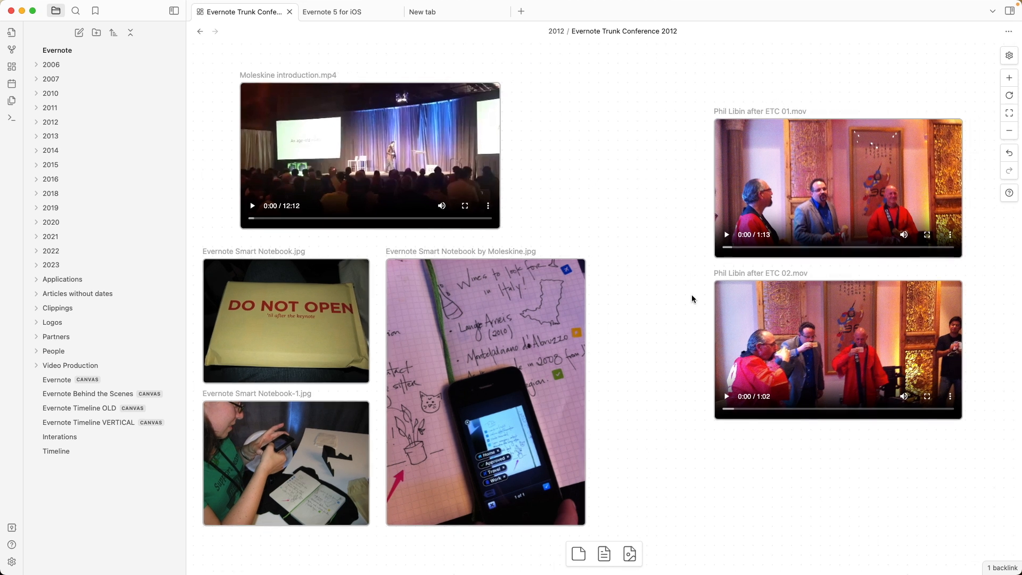
Return to the Evernote canvas showing the CEOs group above Evernote Food and Market
left_click(56, 450)
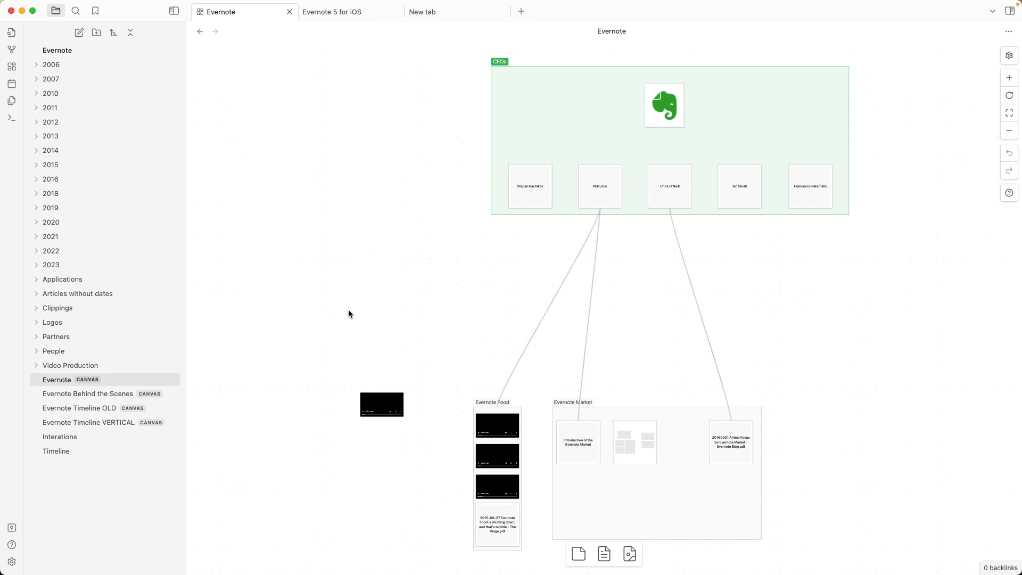
mouse_move(533, 275)
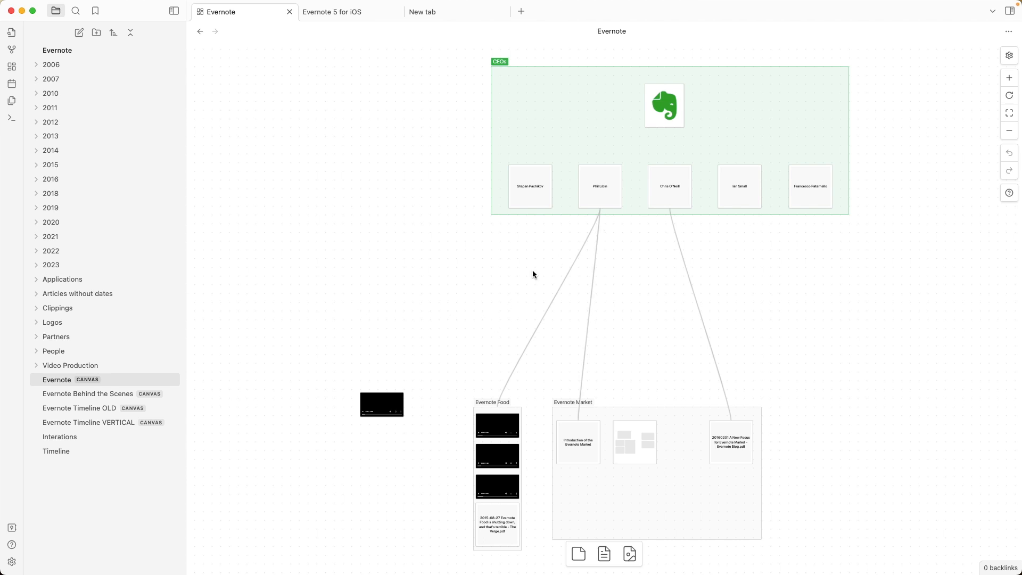
mouse_move(539, 266)
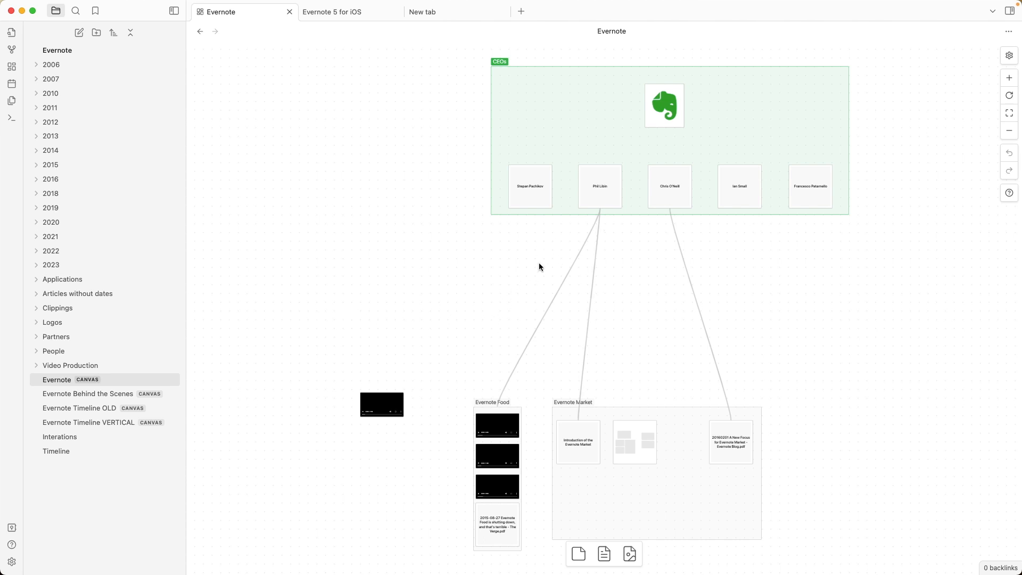
mouse_move(500, 312)
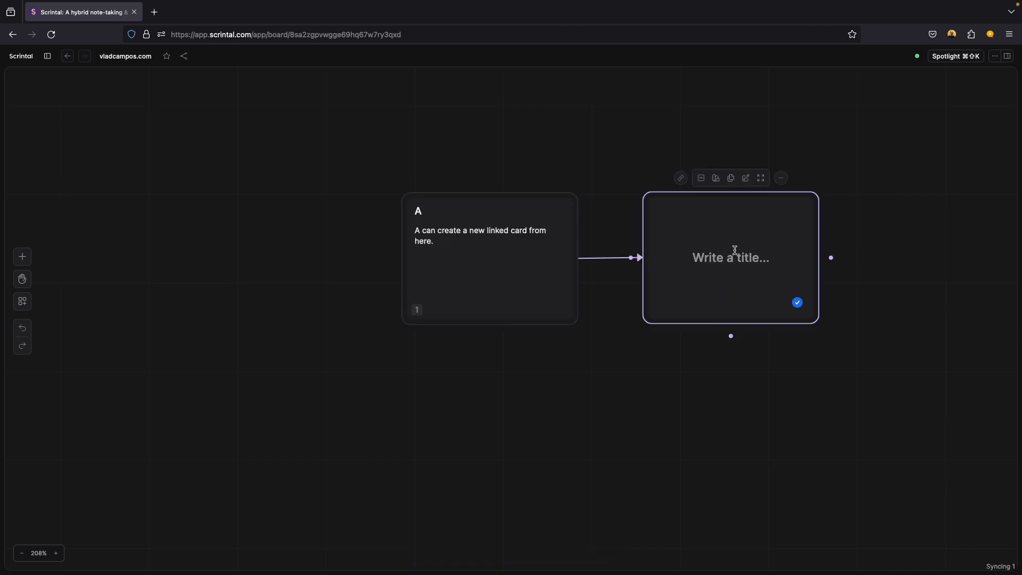
Write 'These are all notes (cards).' into linked card B and return to the board
left_click(760, 178)
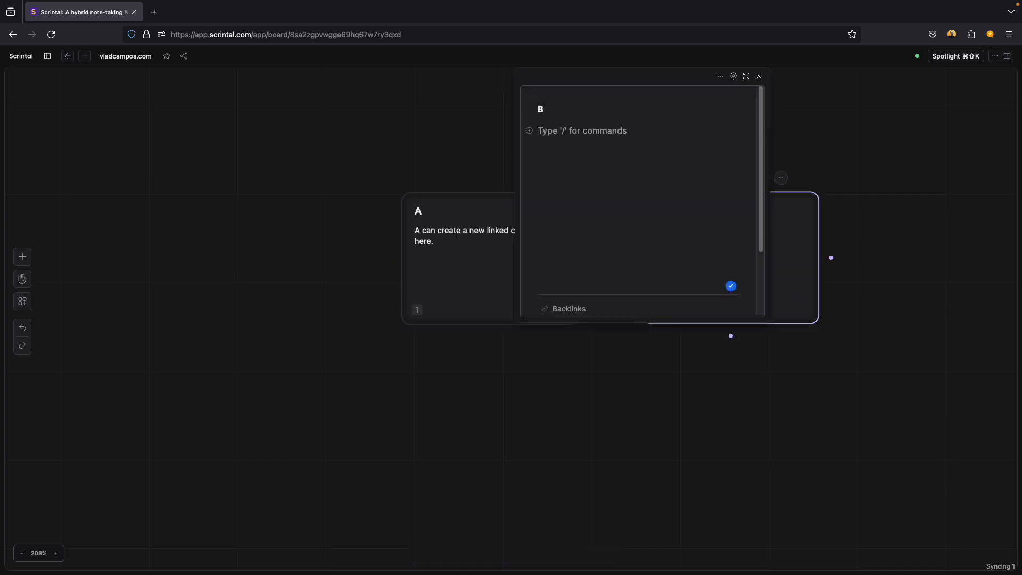
type("These are all notes (cards).")
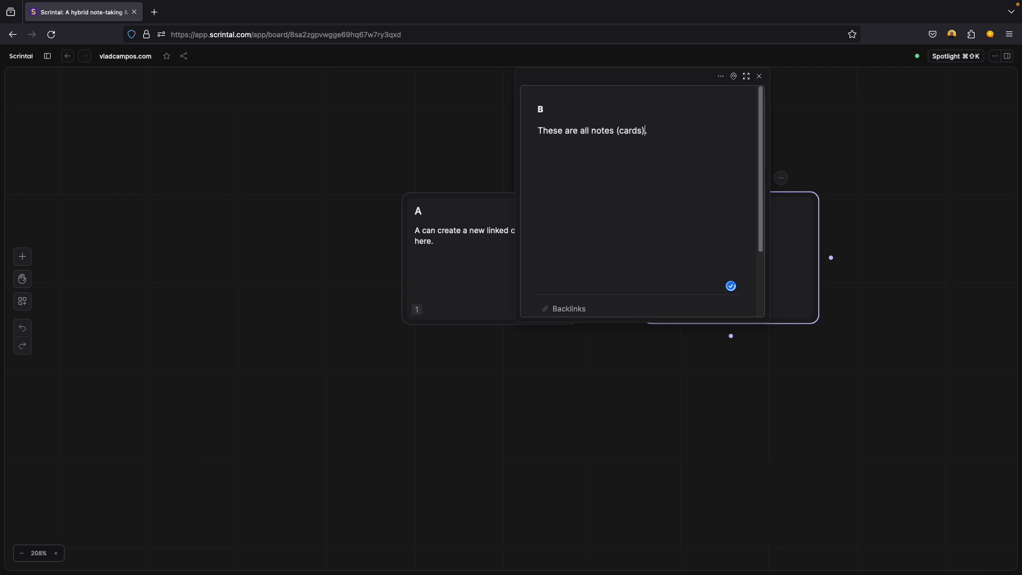
left_click(757, 76)
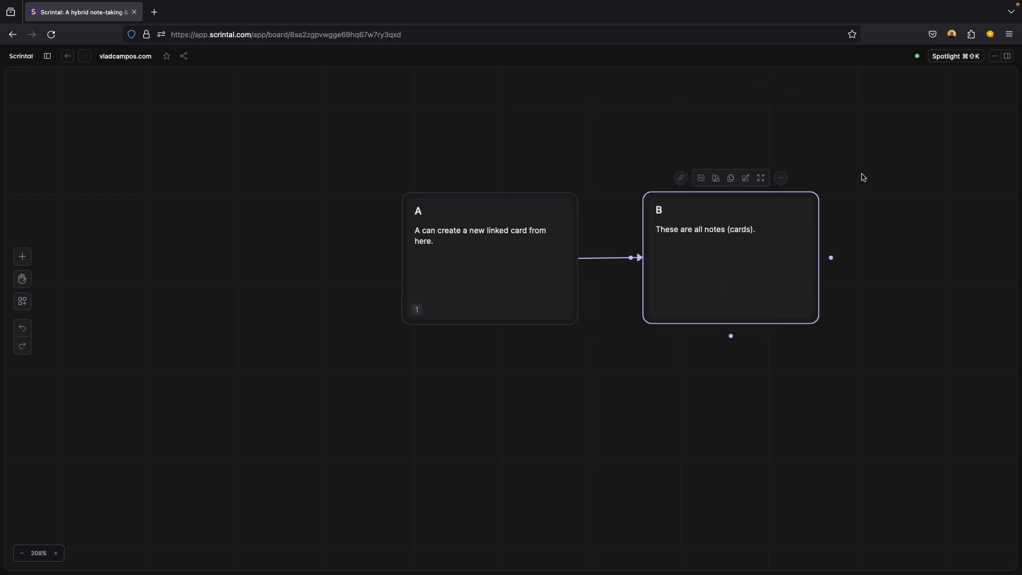
Create a fresh card and title it 'New card C'
left_click(811, 357)
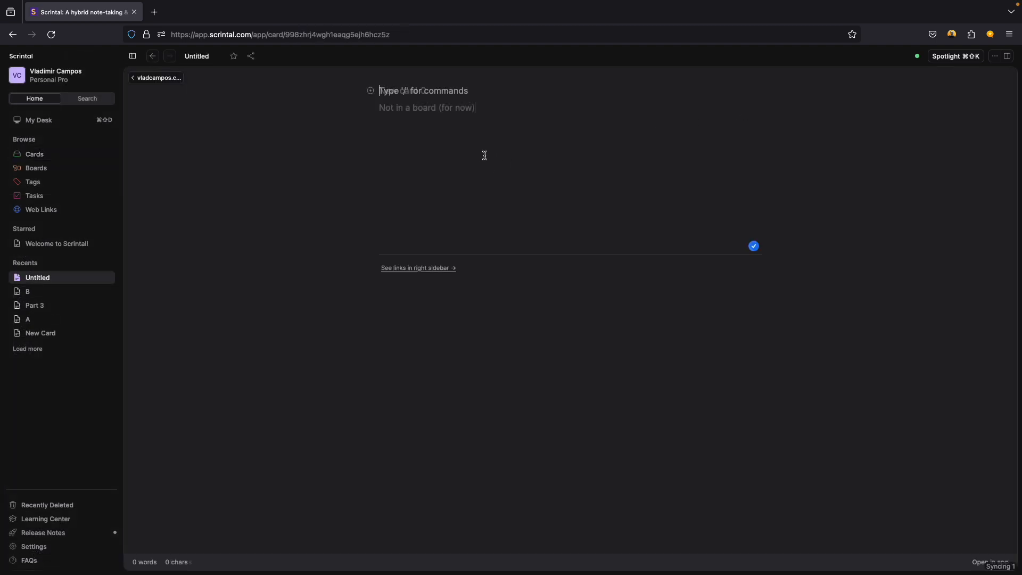
type("New card C")
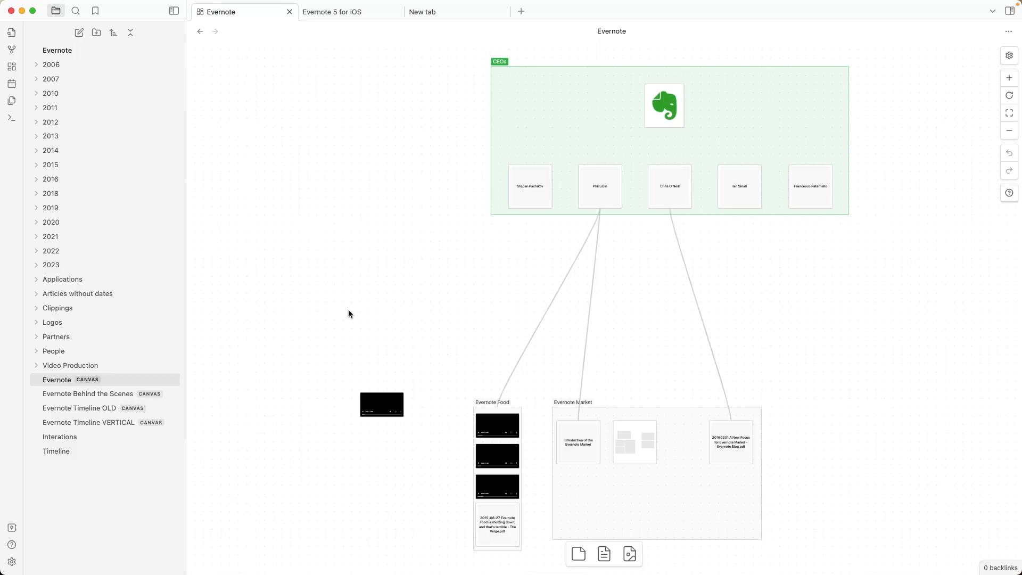
mouse_move(520, 307)
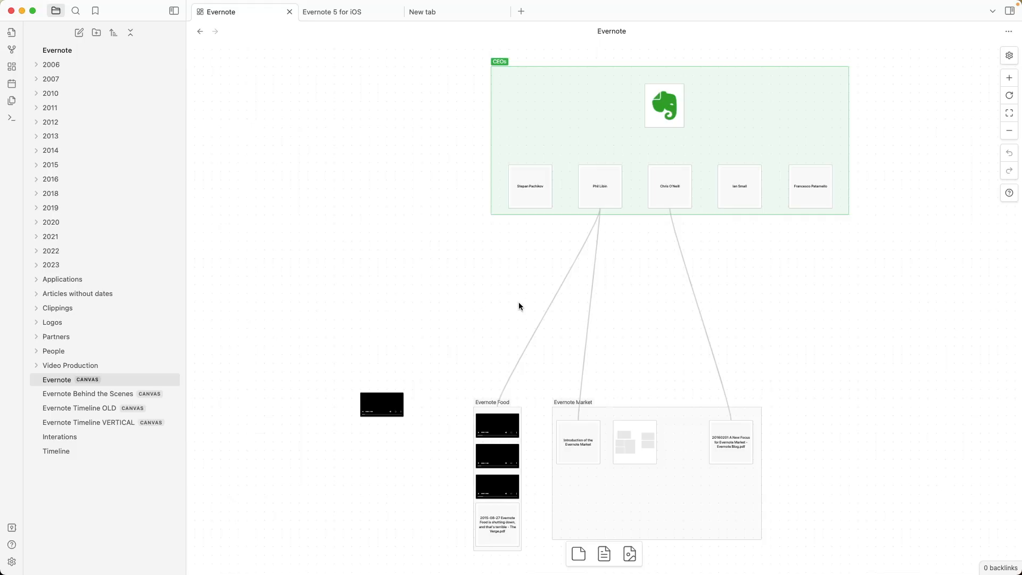
mouse_move(539, 266)
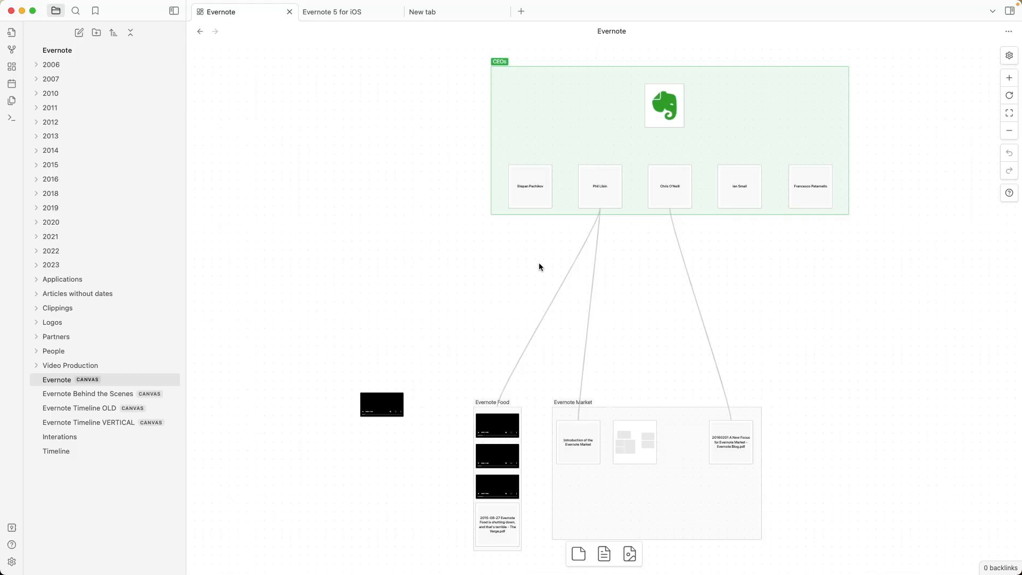
mouse_move(500, 312)
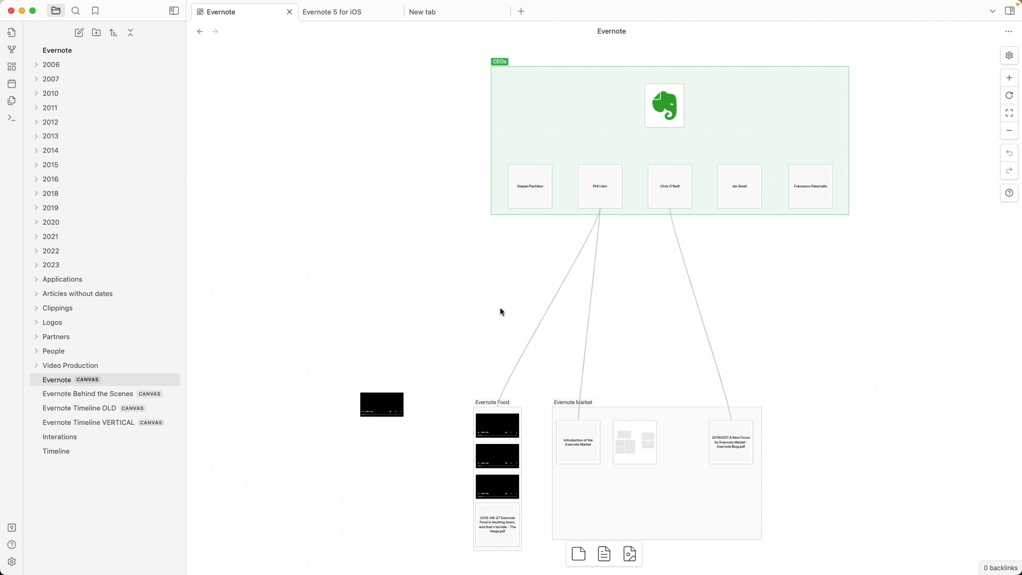